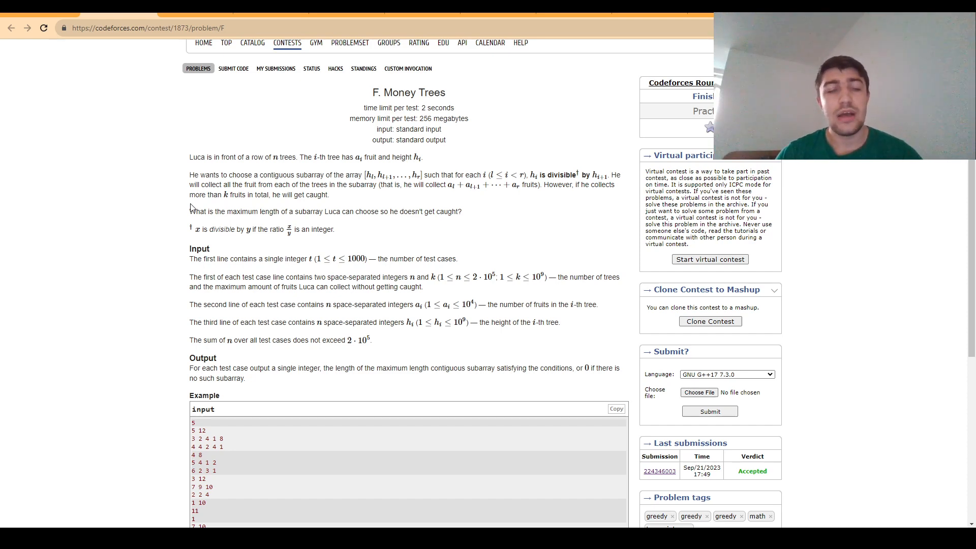
mouse_move(178, 215)
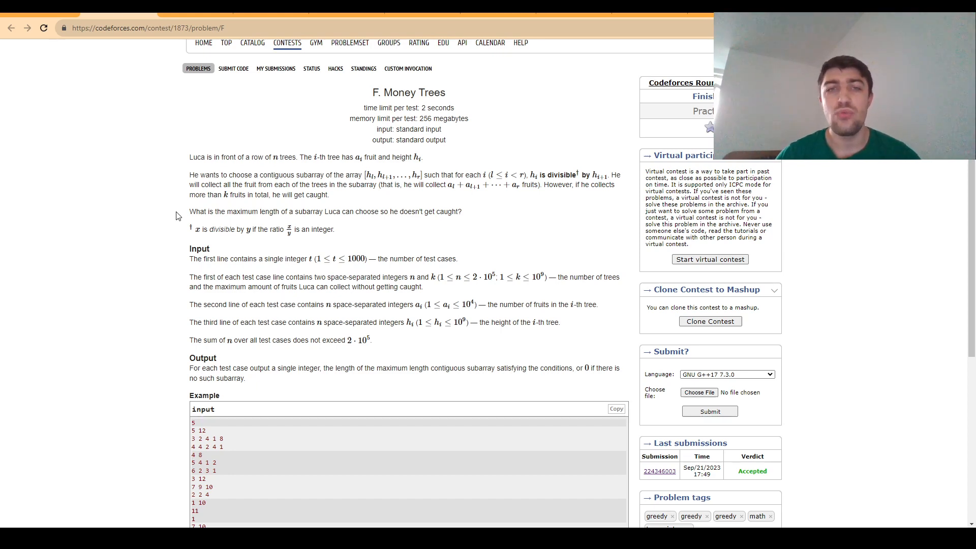
mouse_move(496, 150)
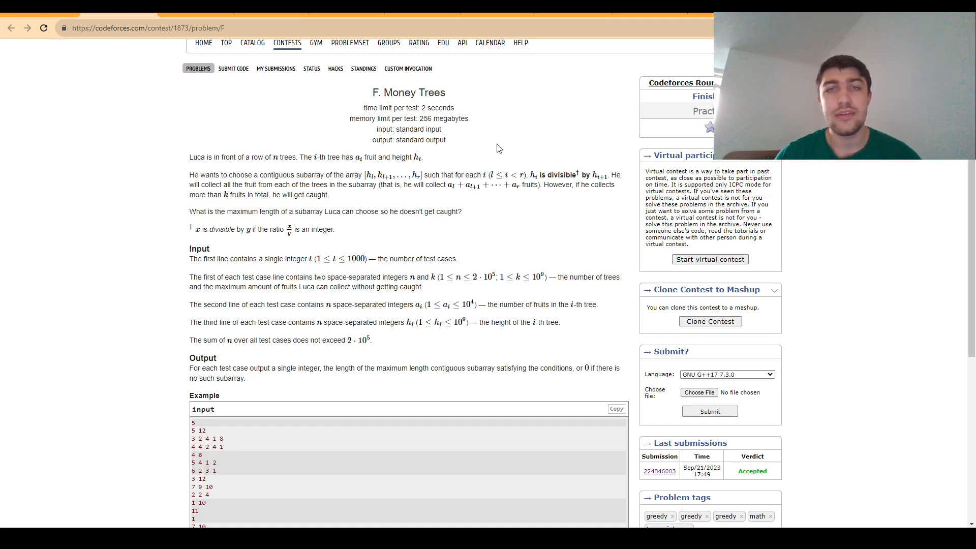
mouse_move(535, 159)
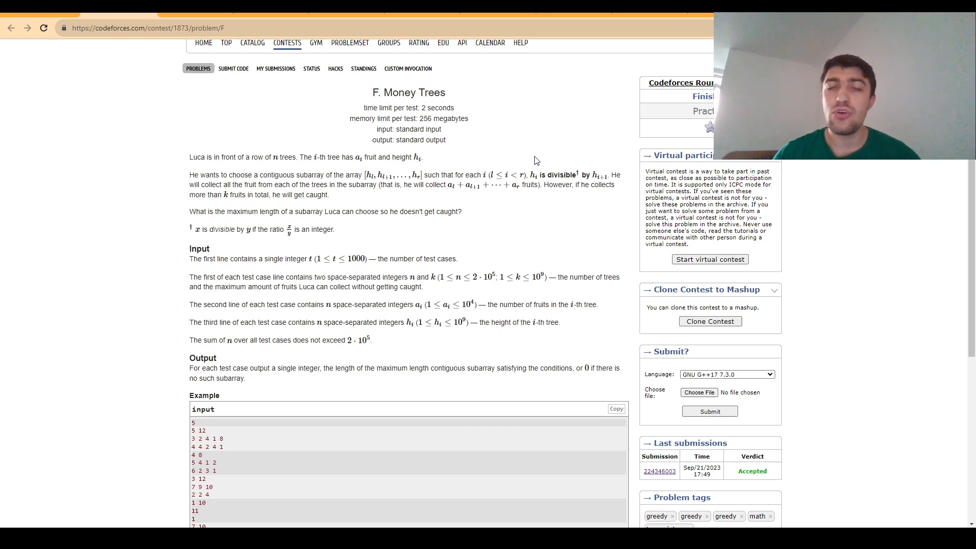
mouse_move(533, 172)
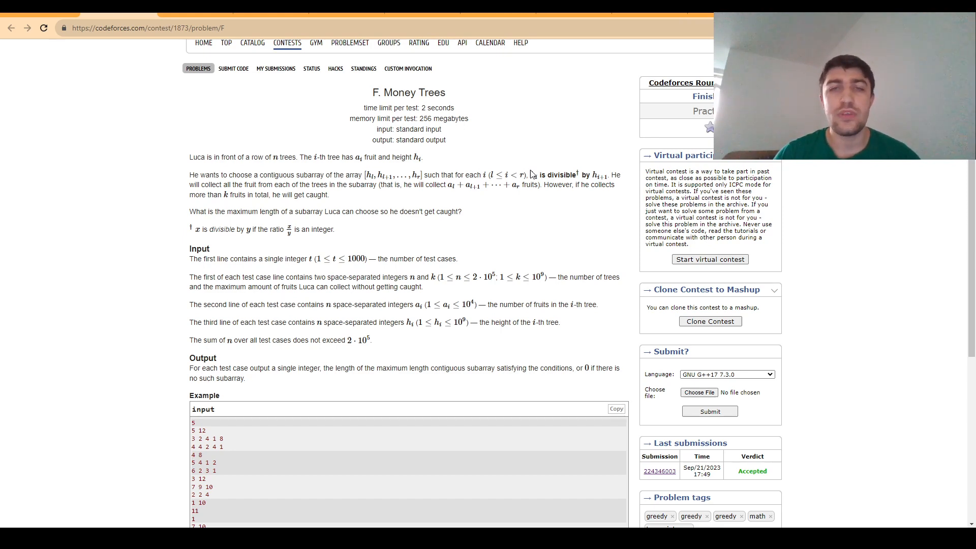
mouse_move(532, 162)
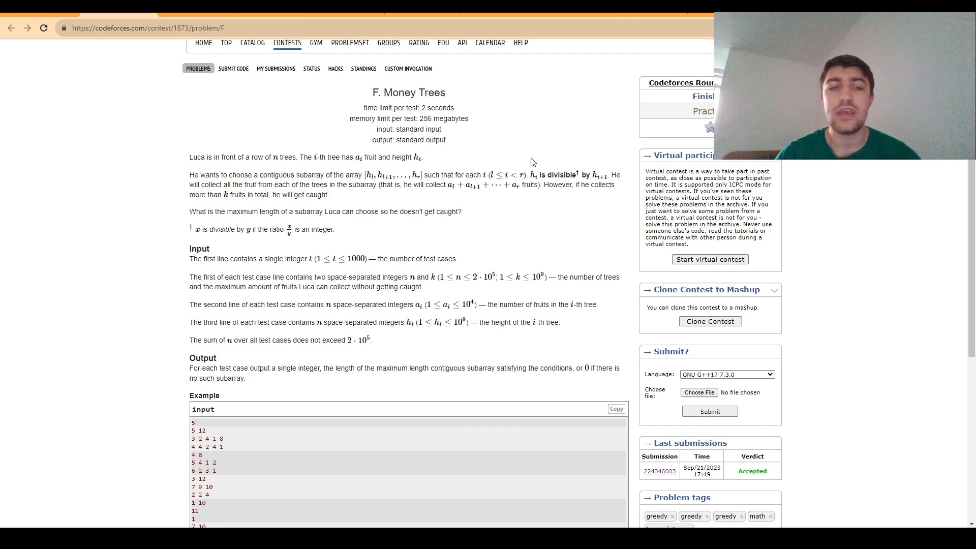
mouse_move(528, 168)
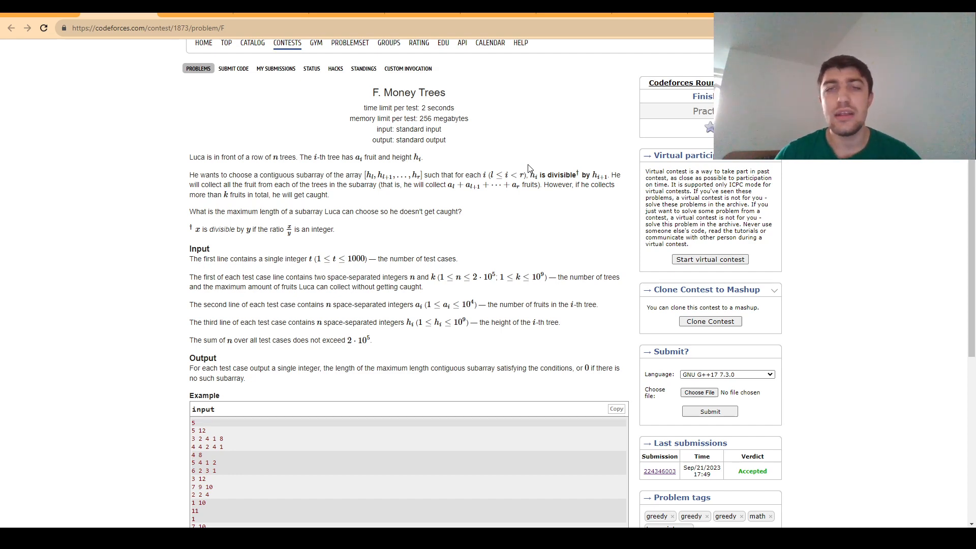
mouse_move(503, 161)
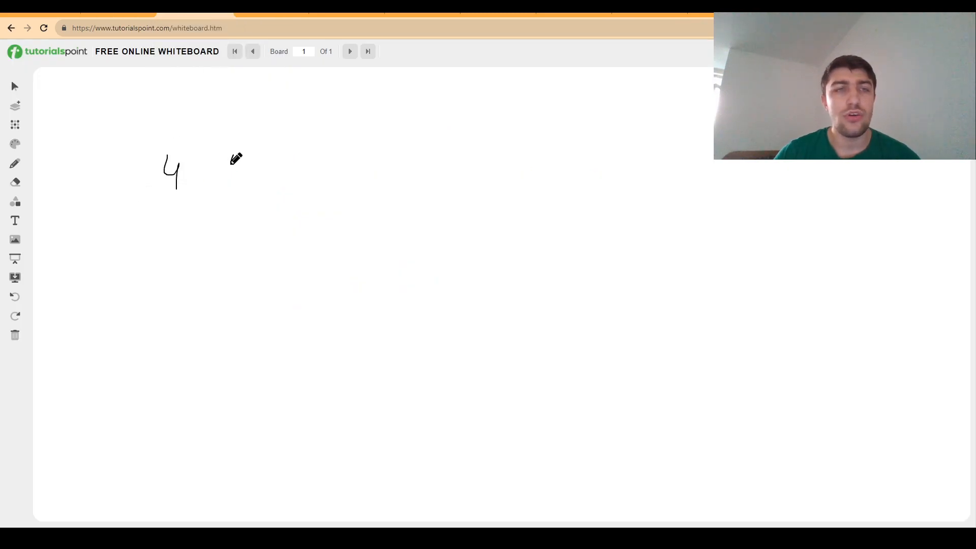
Sketch the row of heights 4 4 2 4 1 in black ink.
drag(223, 156, 330, 187)
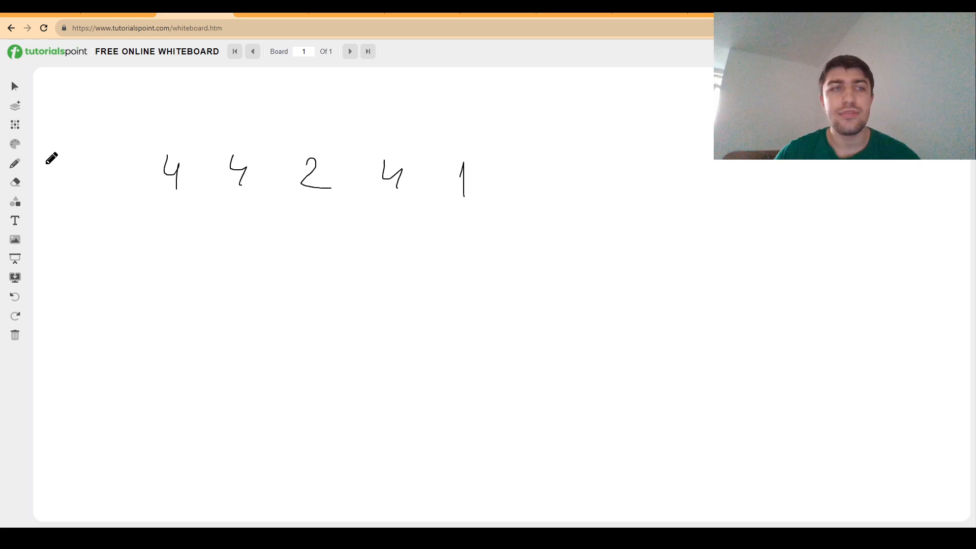
click(15, 126)
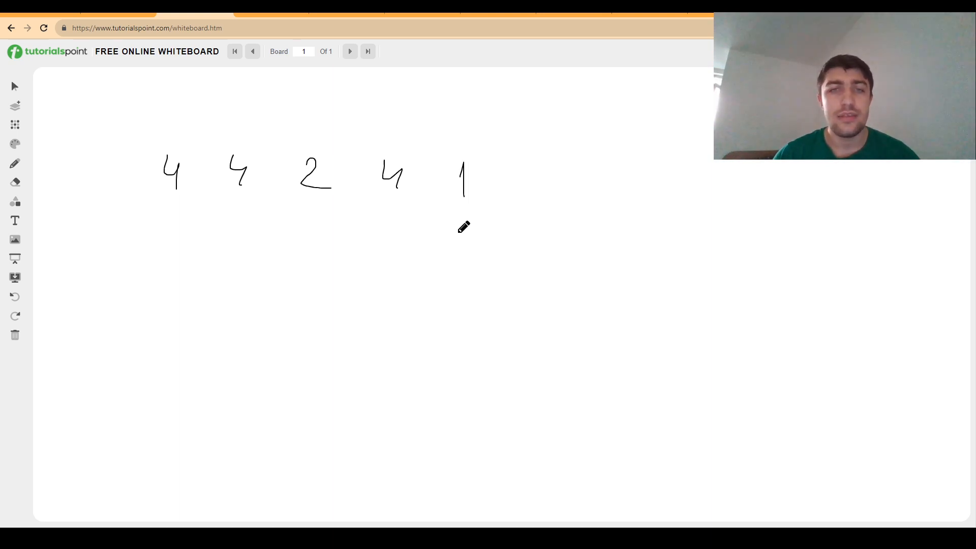
Write the blue reach values 3 2 1 2 1 beneath the heights.
drag(463, 227, 464, 255)
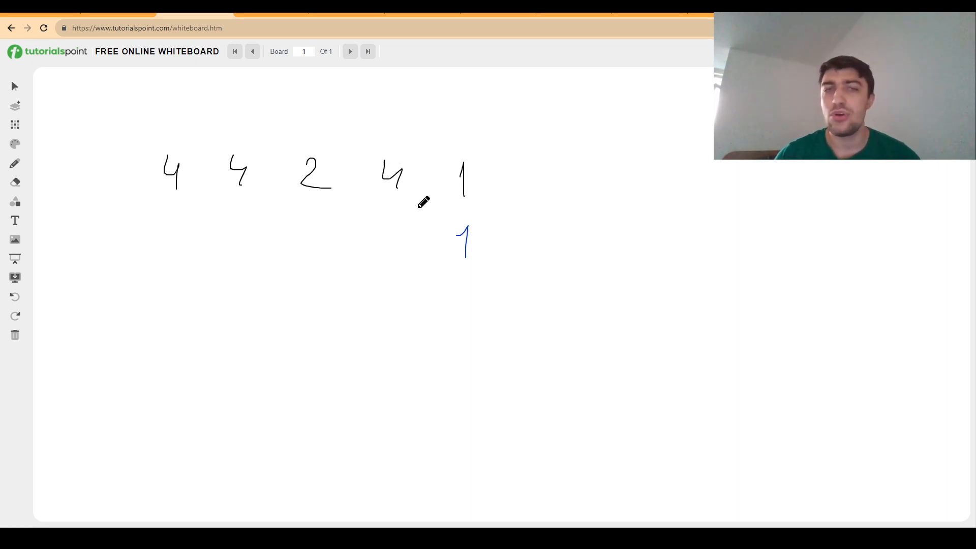
drag(383, 223, 411, 262)
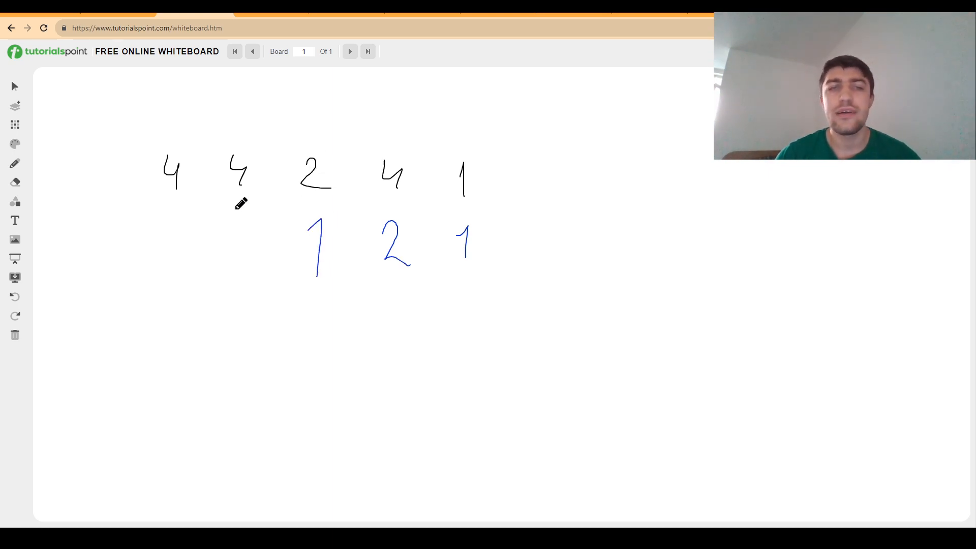
mouse_move(240, 221)
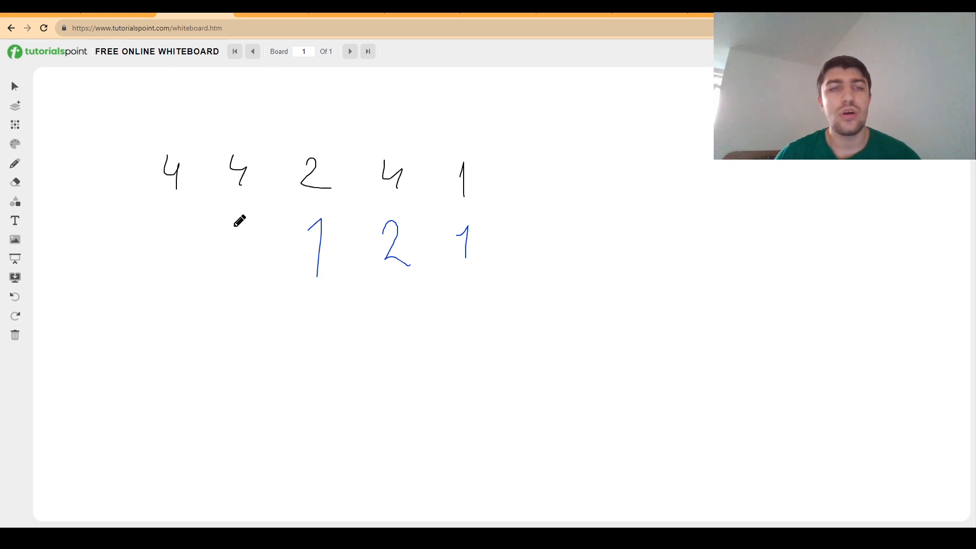
drag(237, 224, 255, 261)
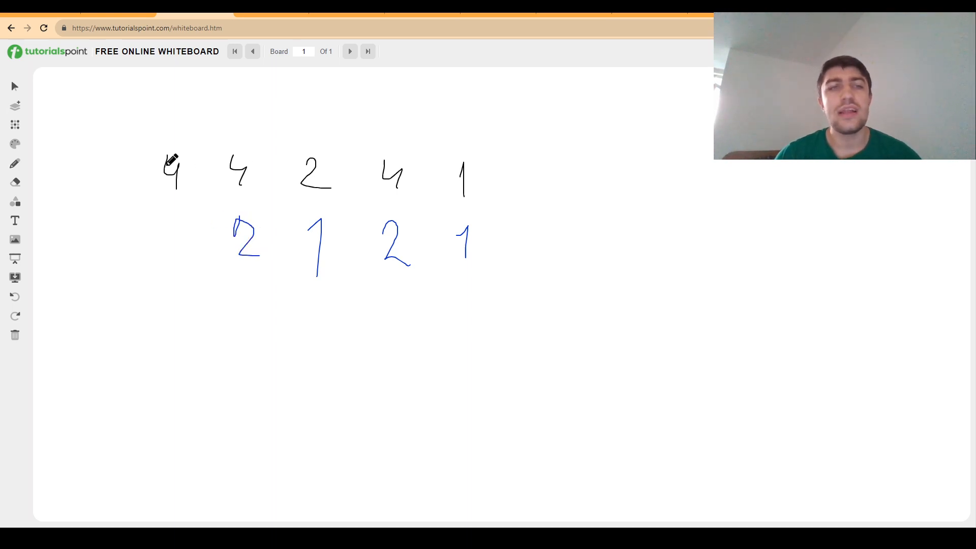
drag(173, 223, 187, 249)
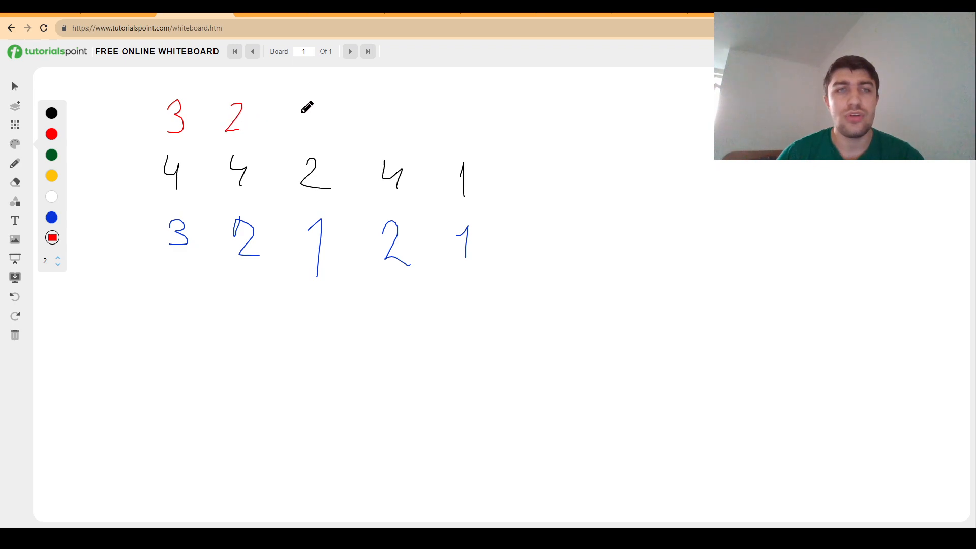
Finish the red values above the third and fourth heights.
drag(305, 115, 398, 124)
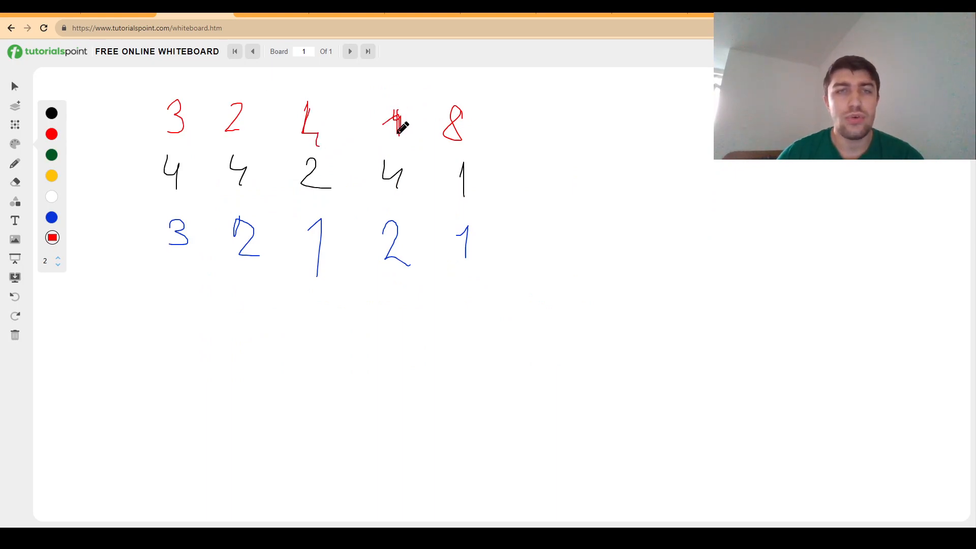
drag(398, 105, 397, 140)
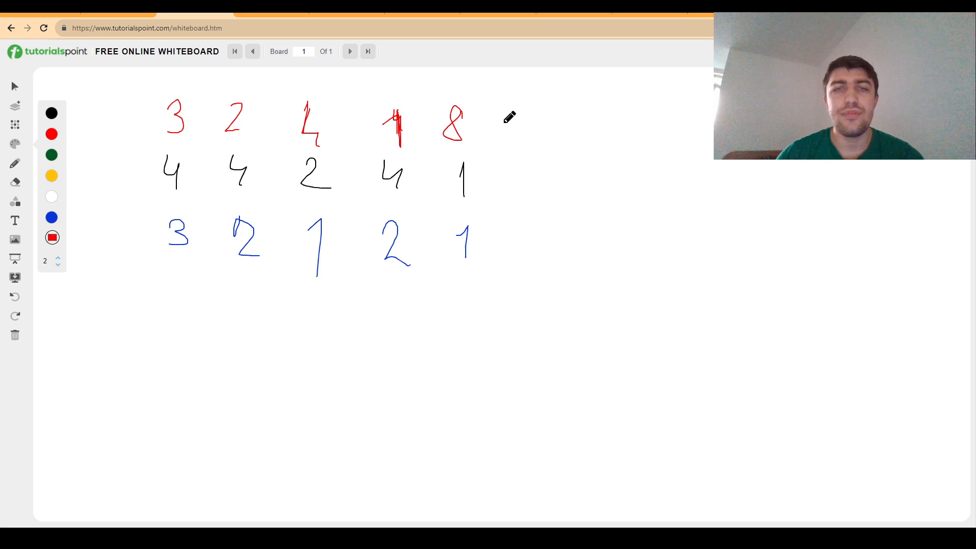
drag(503, 122, 551, 122)
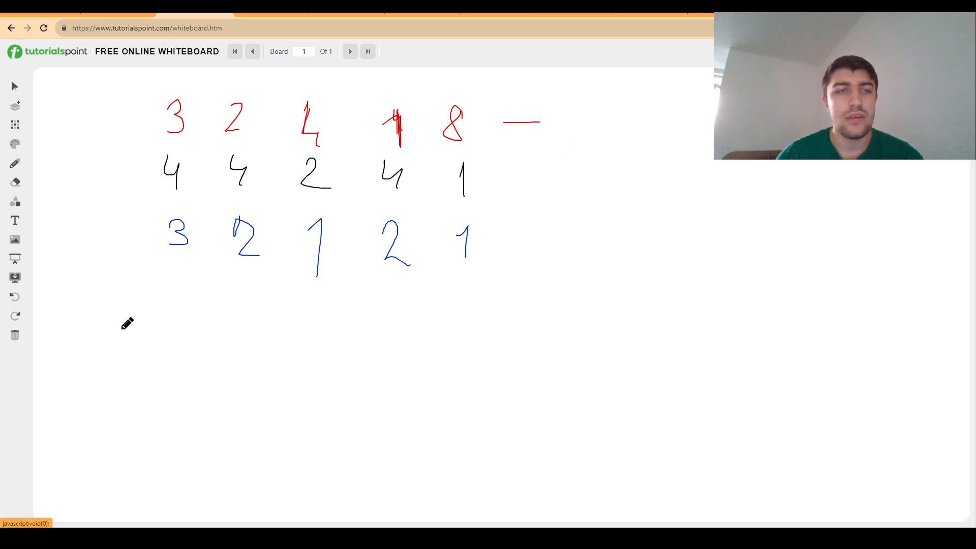
Write the red prefix sums 3 5 9 10 18 beneath the blue row.
drag(132, 324, 211, 355)
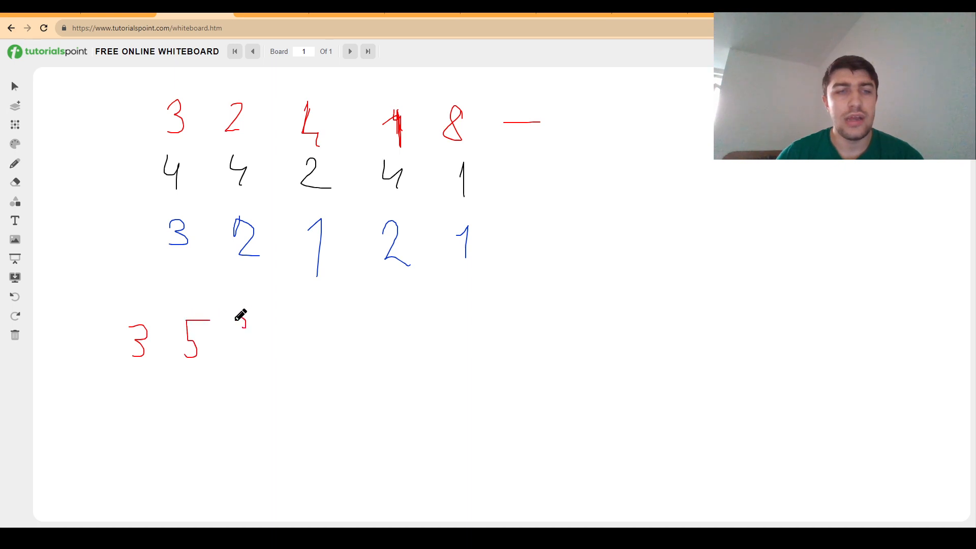
drag(231, 323, 336, 349)
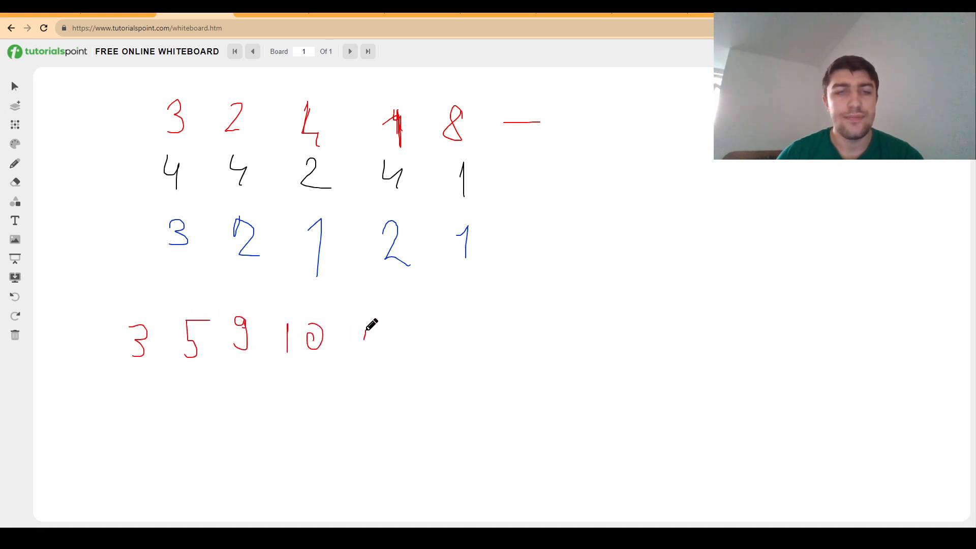
drag(364, 323, 396, 349)
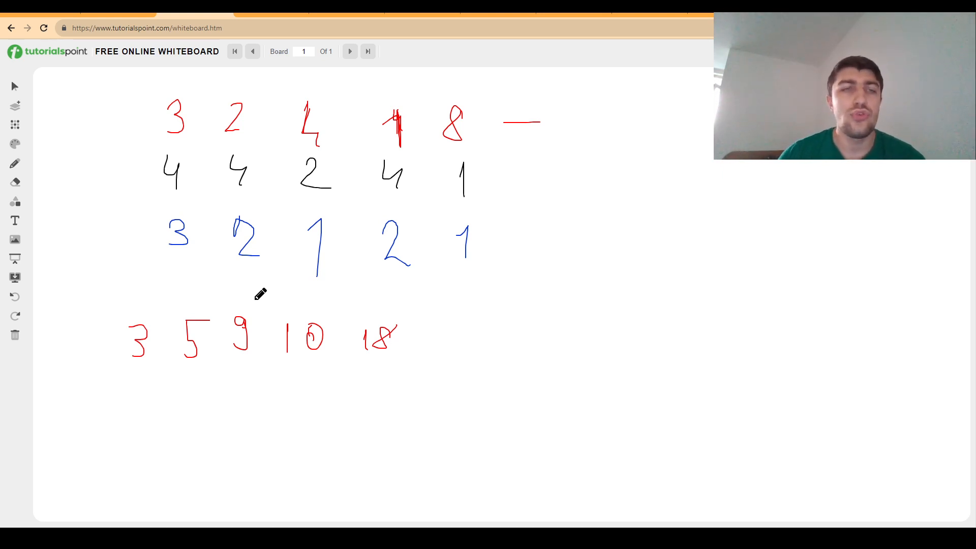
mouse_move(94, 223)
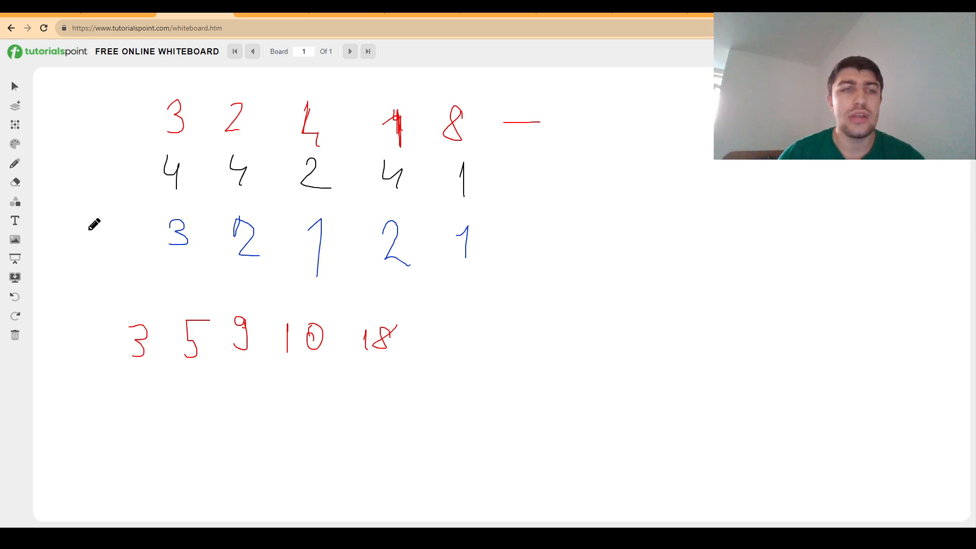
drag(87, 235, 140, 235)
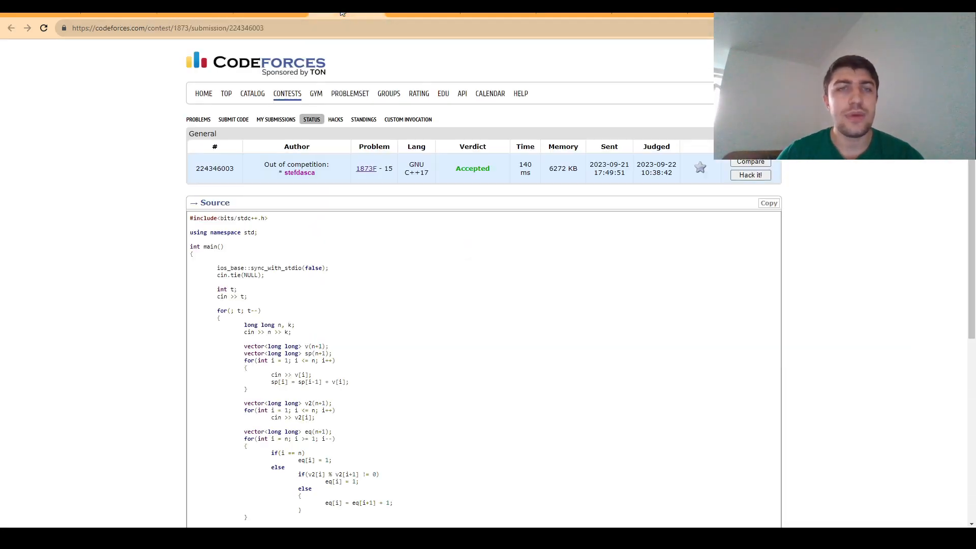
scroll(down, 3)
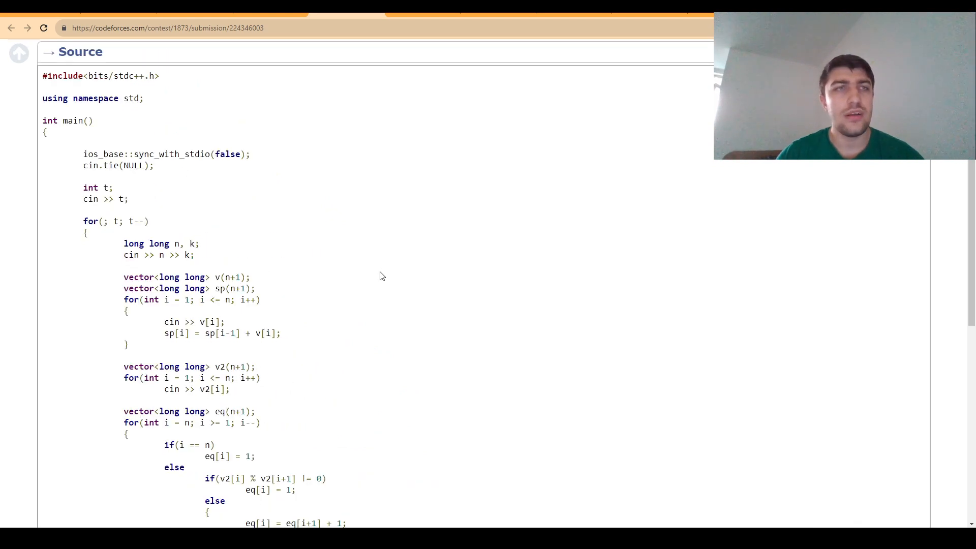
scroll(down, 3)
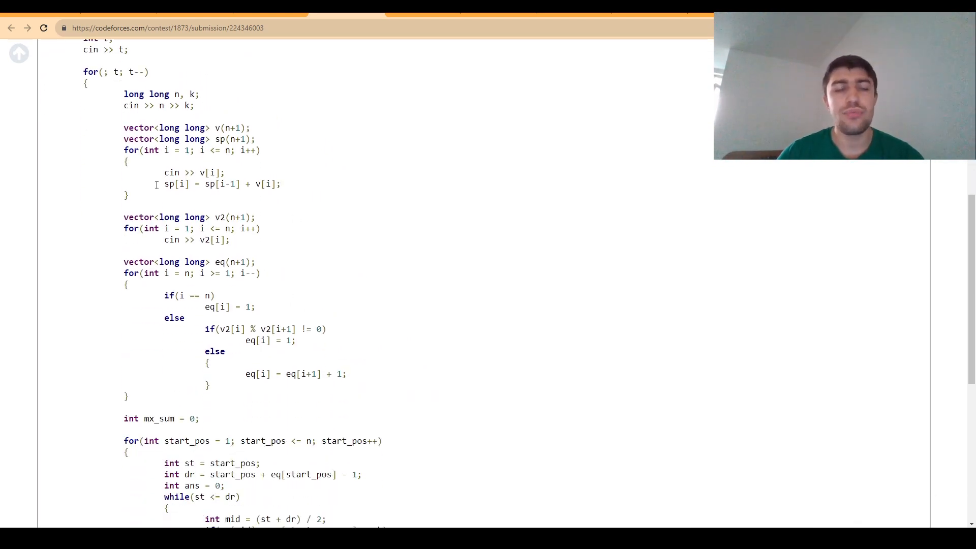
mouse_move(295, 189)
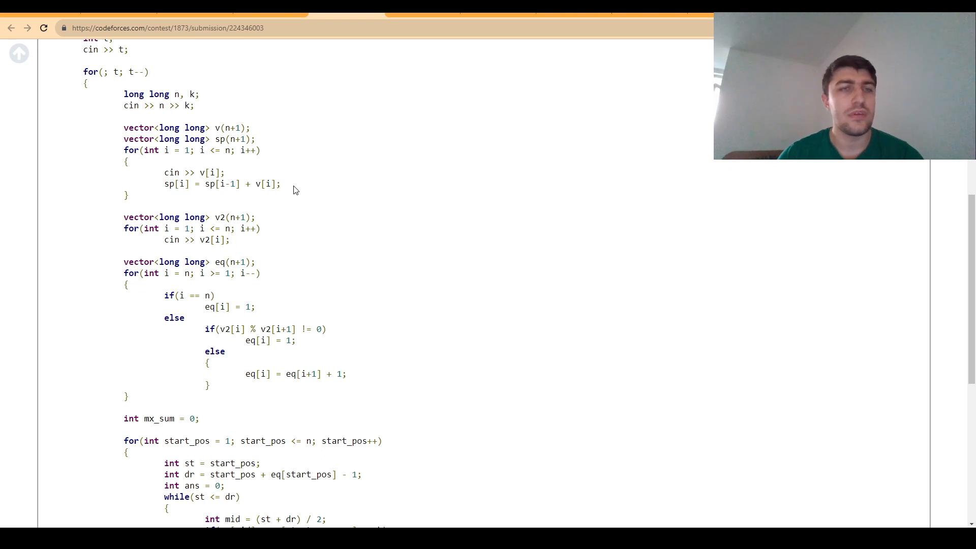
scroll(down, 3)
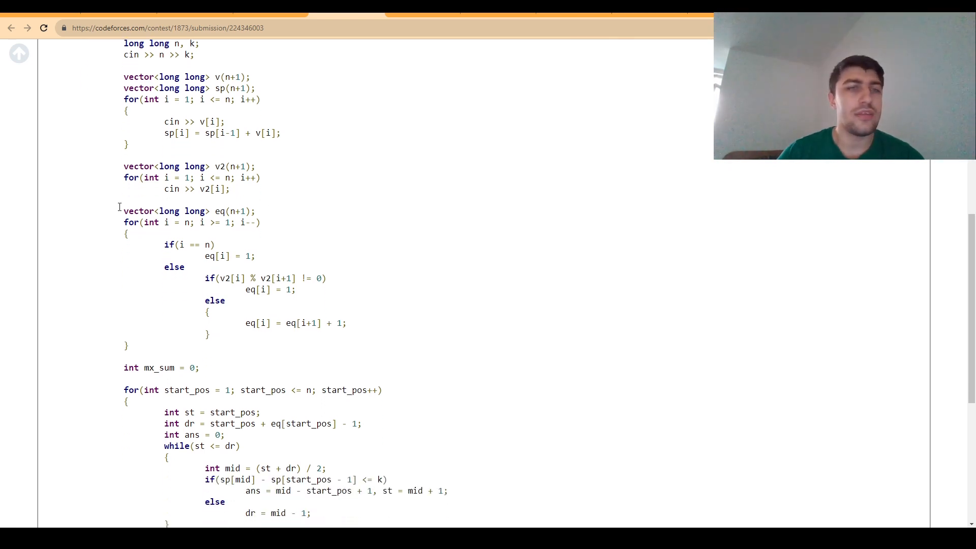
mouse_move(315, 266)
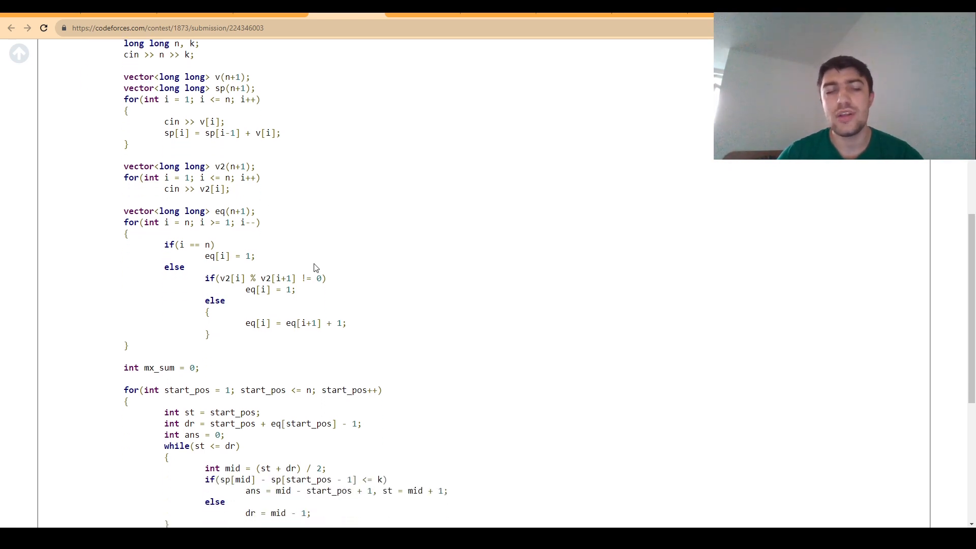
mouse_move(304, 250)
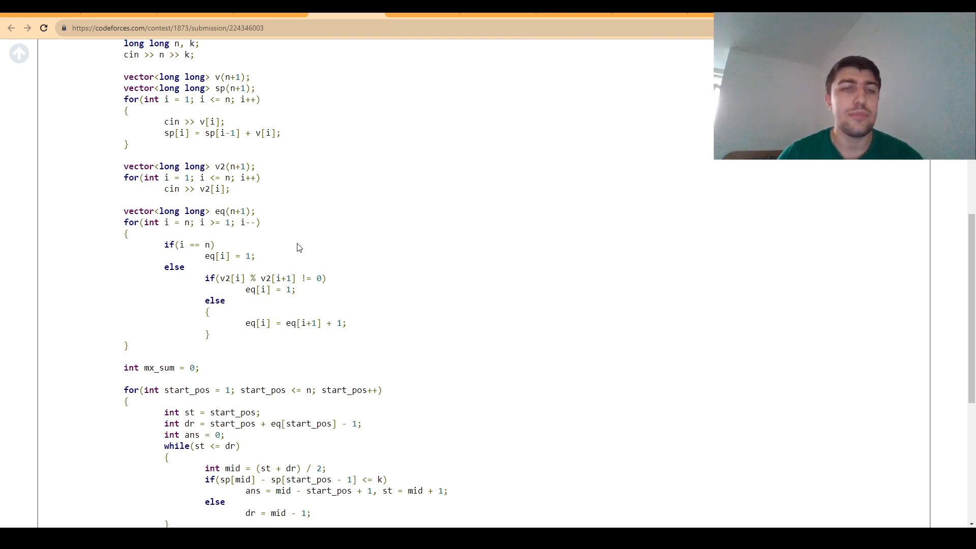
scroll(down, 3)
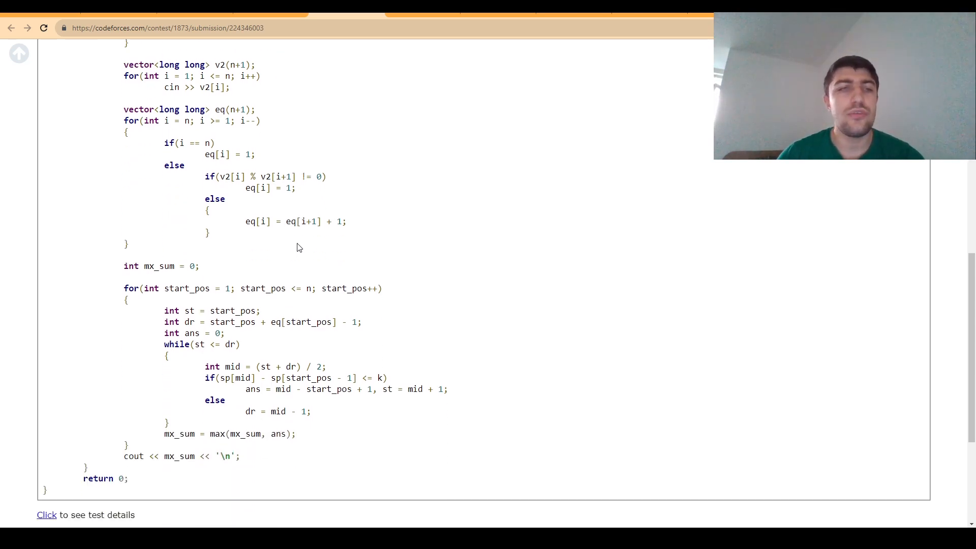
mouse_move(253, 297)
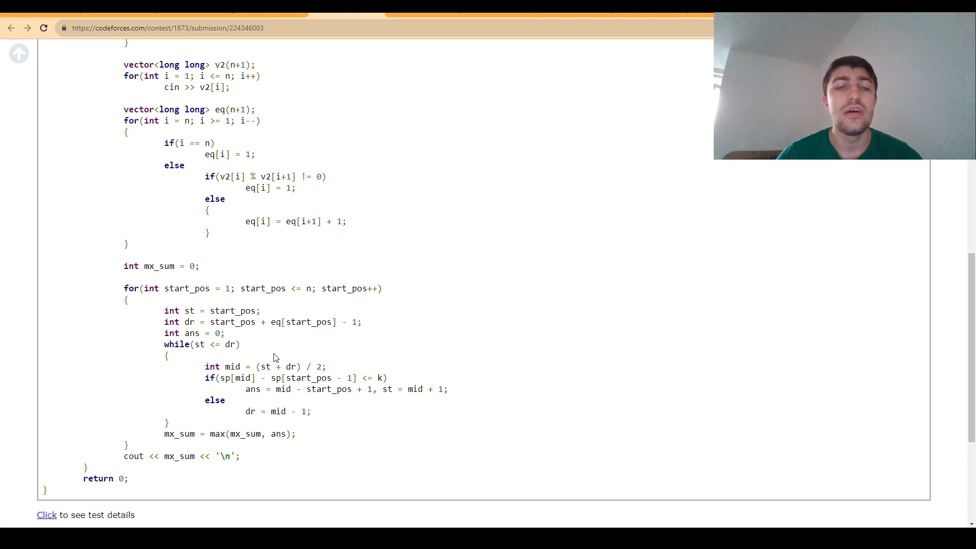
mouse_move(270, 344)
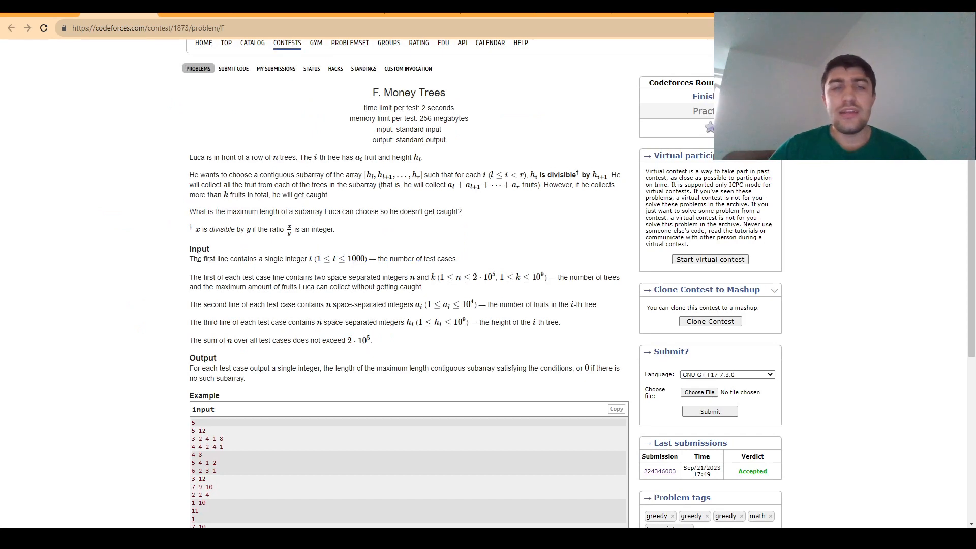
mouse_move(145, 271)
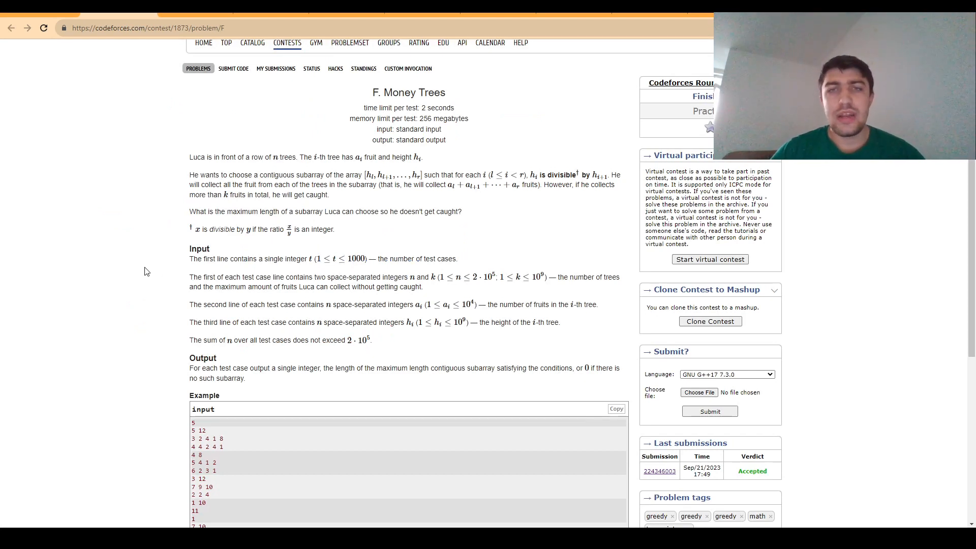